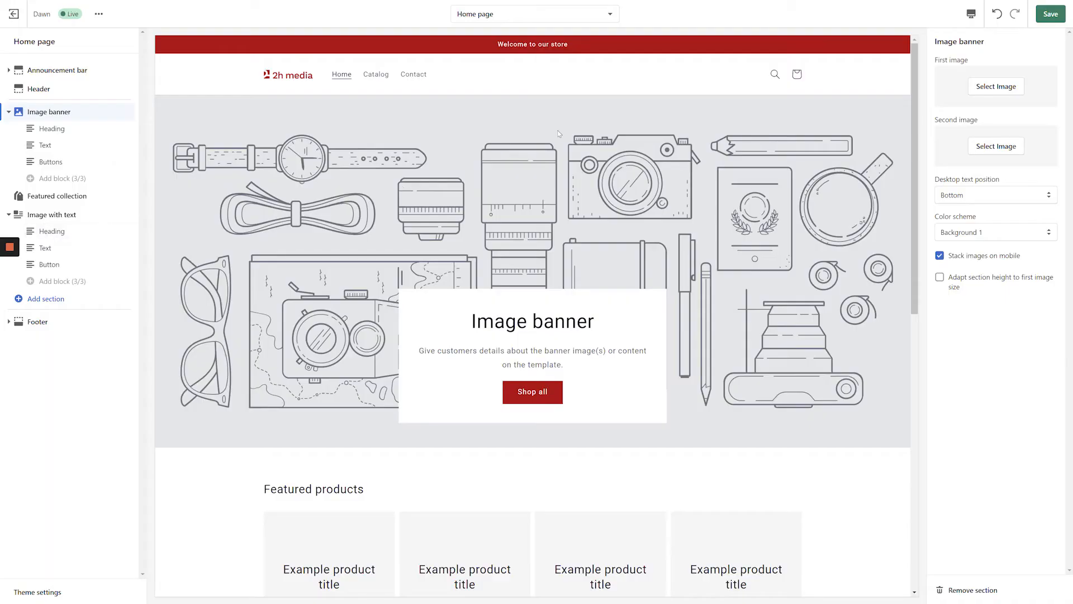
Step: Add an Image banner section to the home page below Image with text
left_click(47, 299)
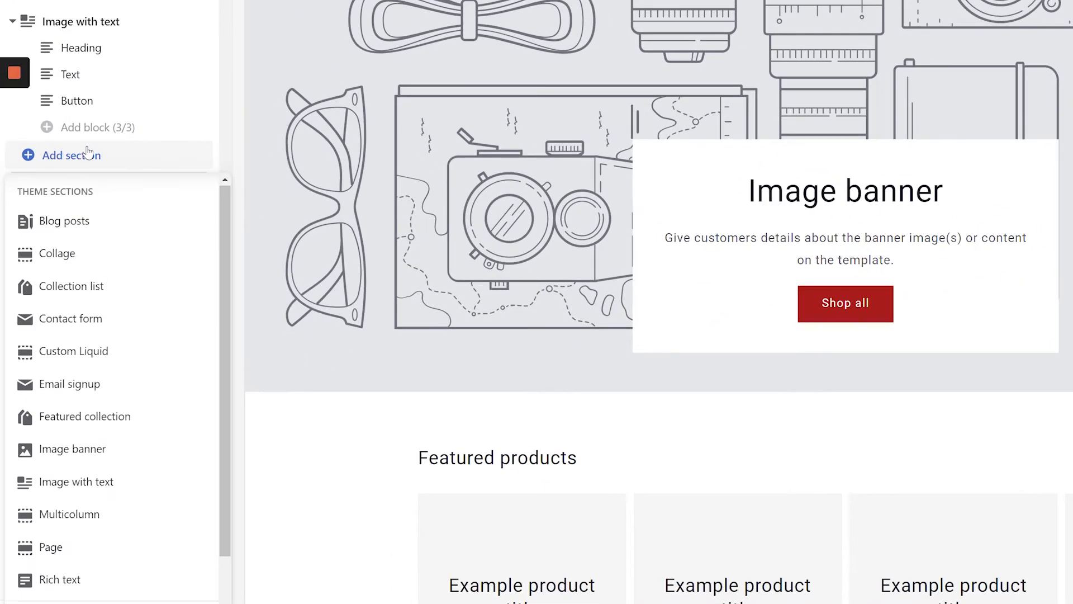
left_click(72, 449)
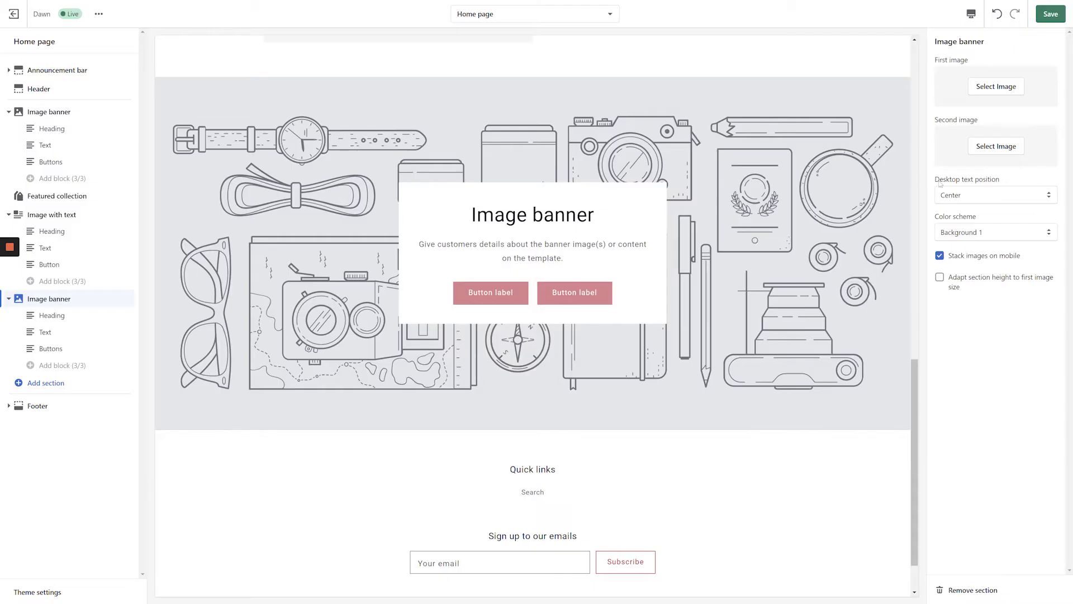
Step: Set the snorkel duck picture as both the first and second banner images
left_click(995, 86)
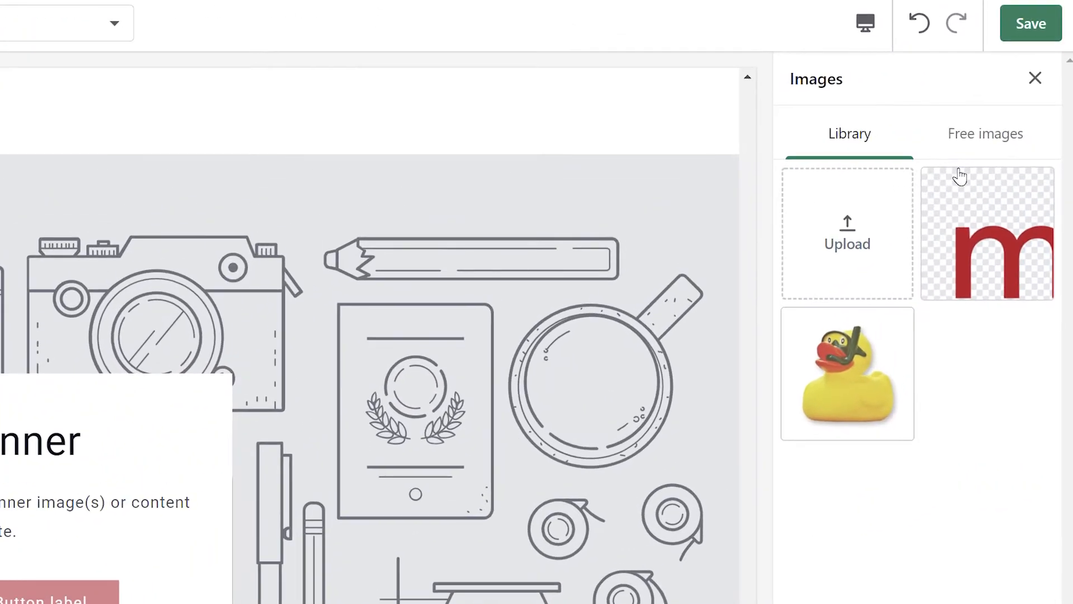
left_click(848, 373)
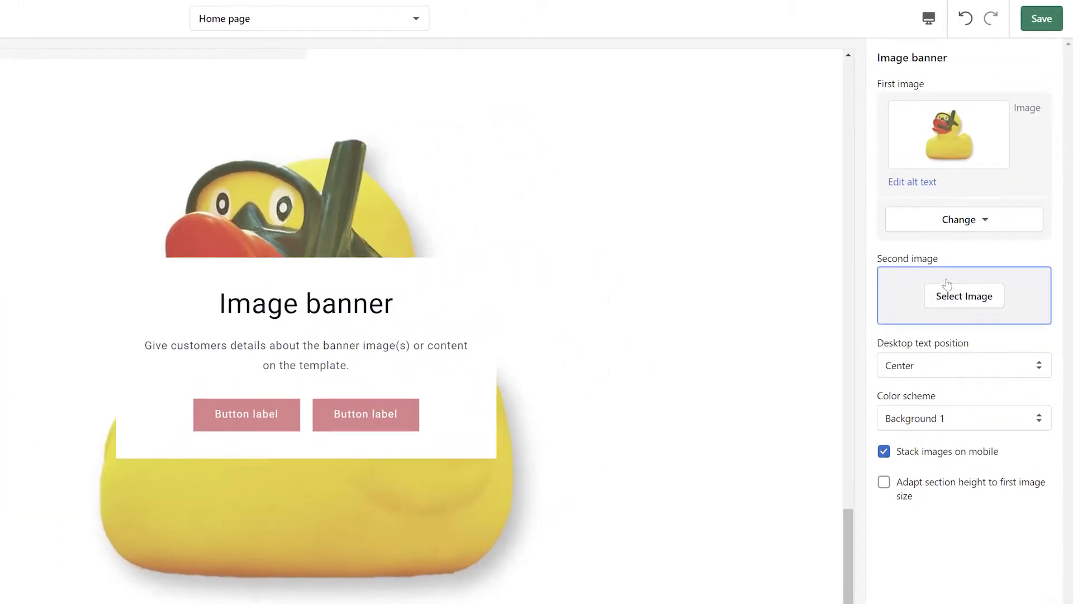
left_click(963, 295)
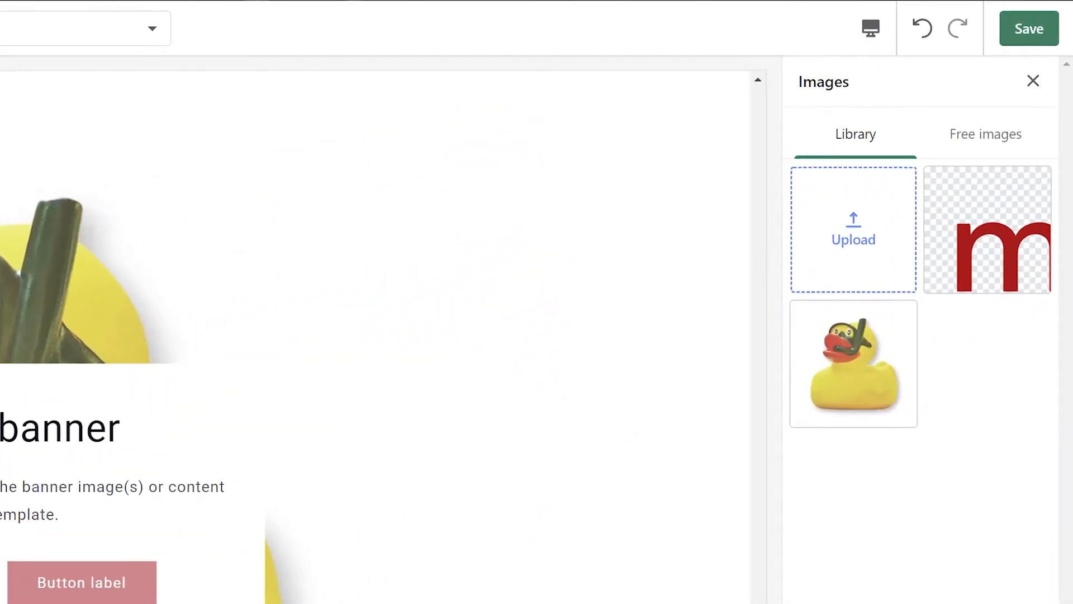
left_click(853, 364)
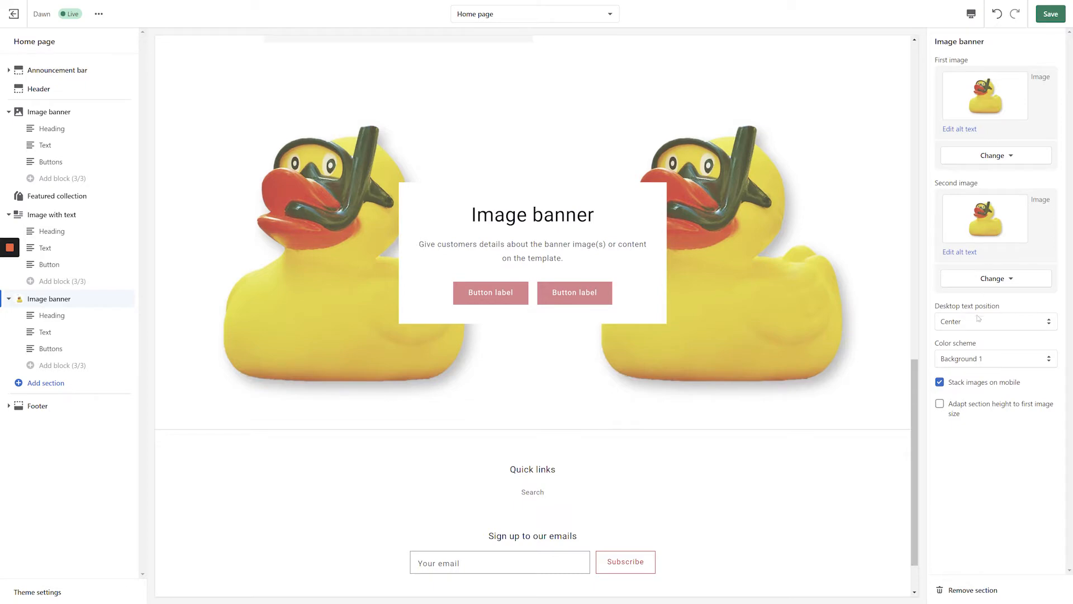
Step: Keep desktop text position Center and set the banner colour scheme to Accent 1 (red)
left_click(995, 321)
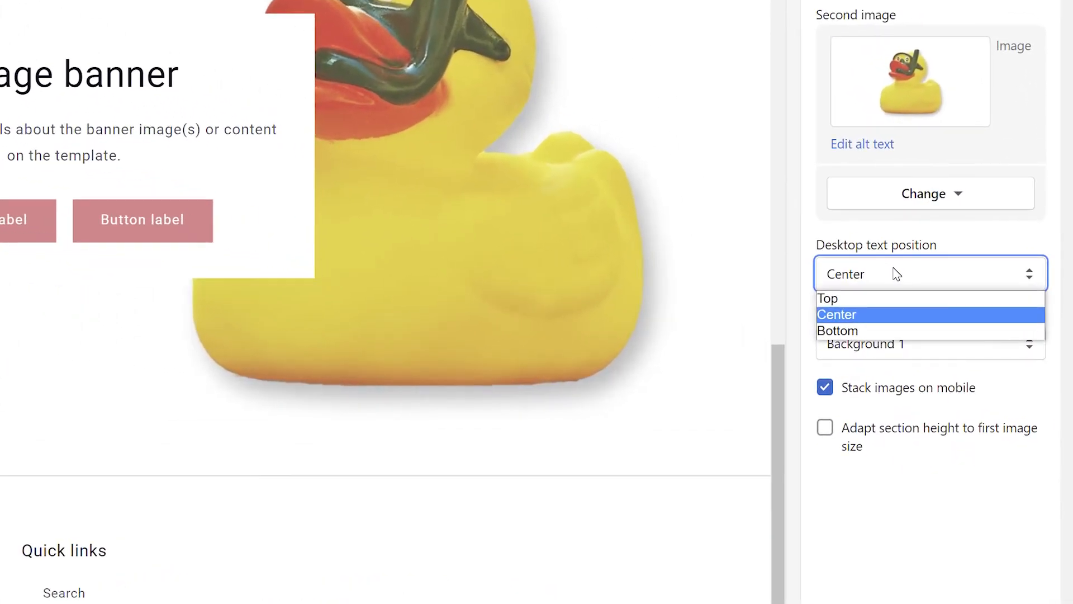
mouse_move(874, 323)
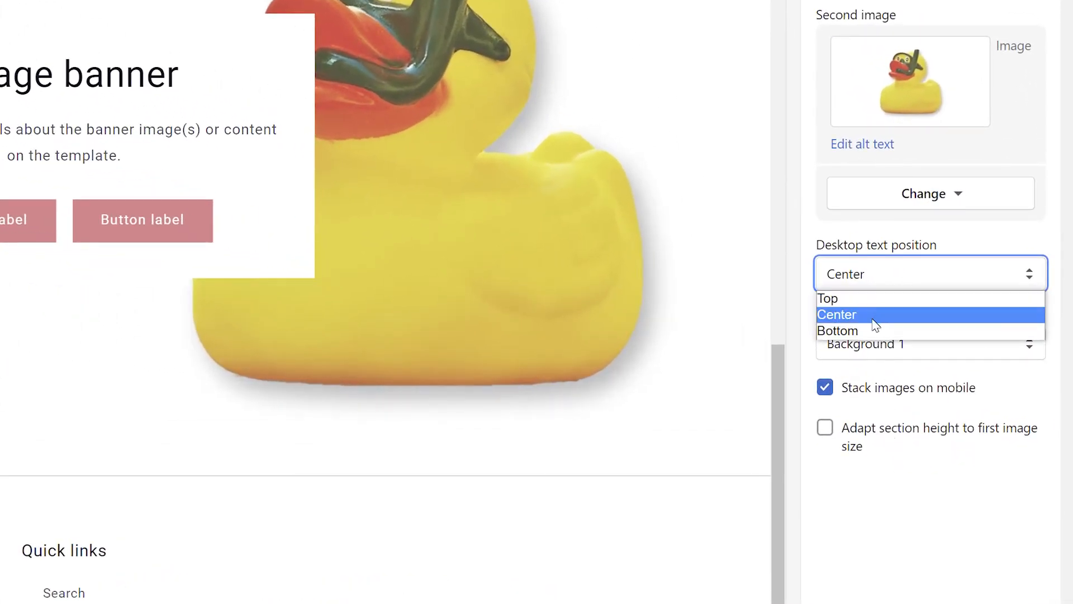
left_click(847, 314)
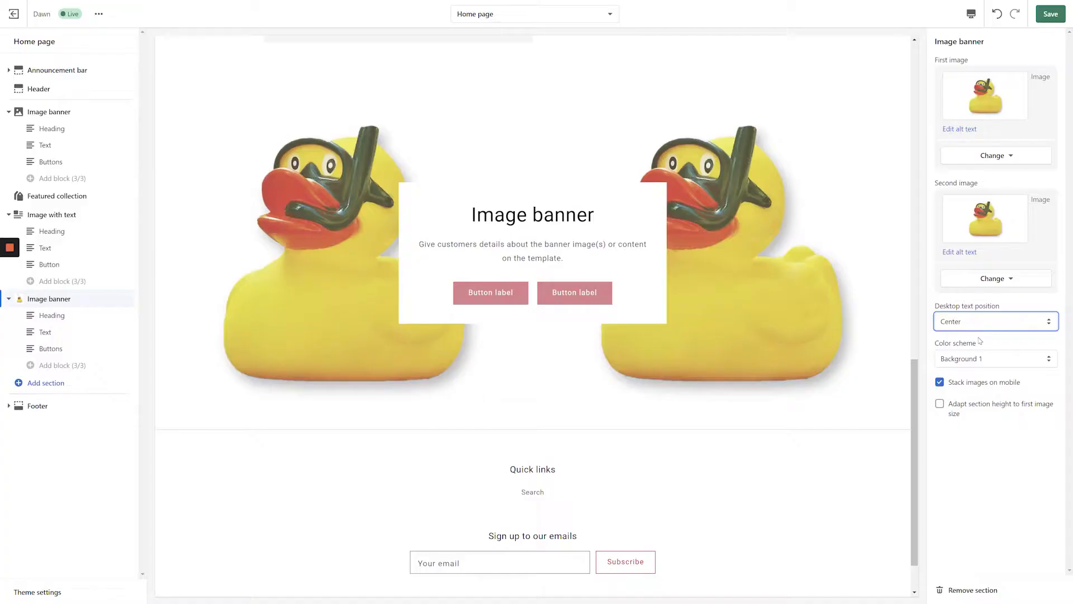
left_click(995, 358)
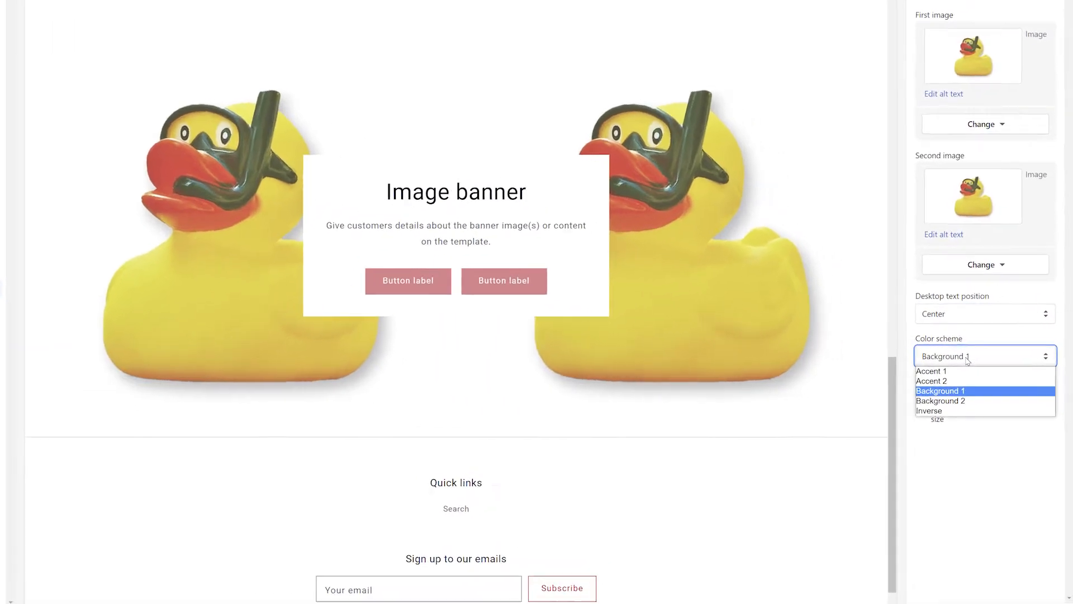
left_click(932, 371)
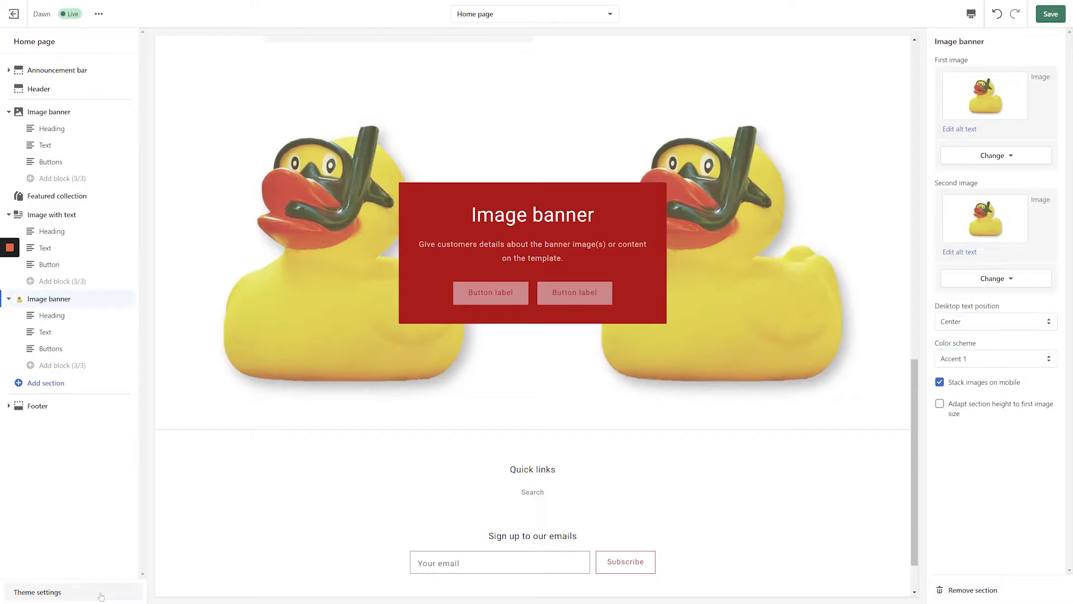
Step: Show the store-wide Theme settings and expand the Colors section
left_click(37, 593)
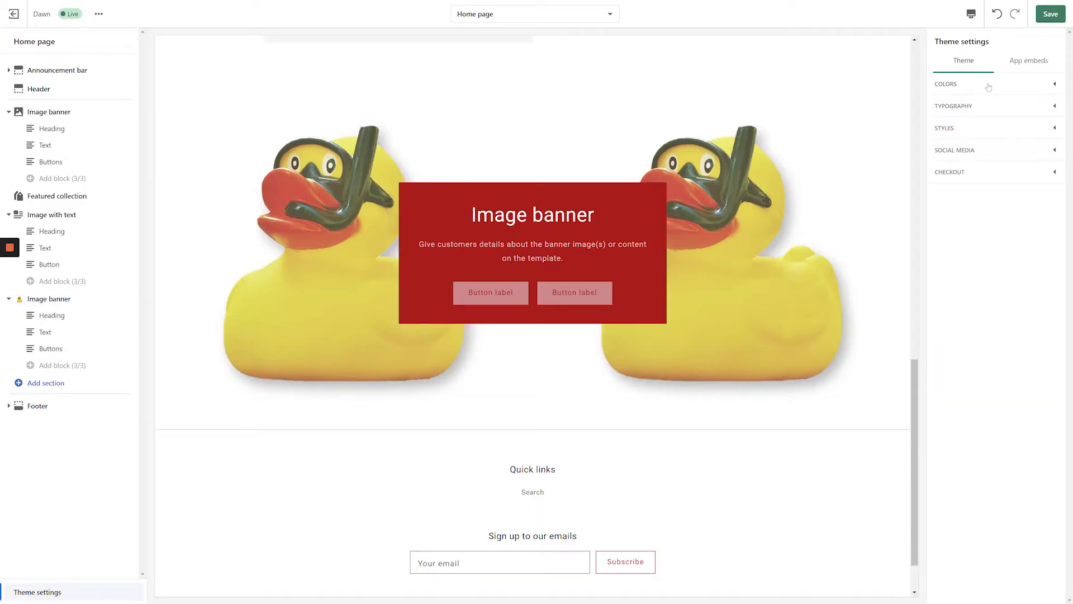
left_click(971, 13)
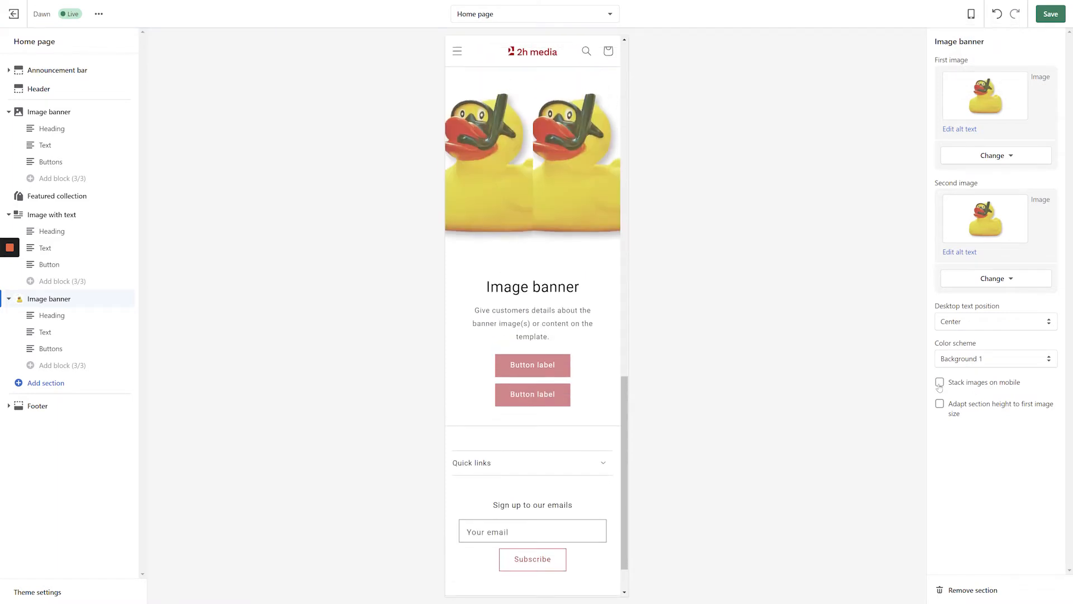
Step: Enable Stack images on mobile, then switch the preview from Mobile back to Desktop
left_click(939, 382)
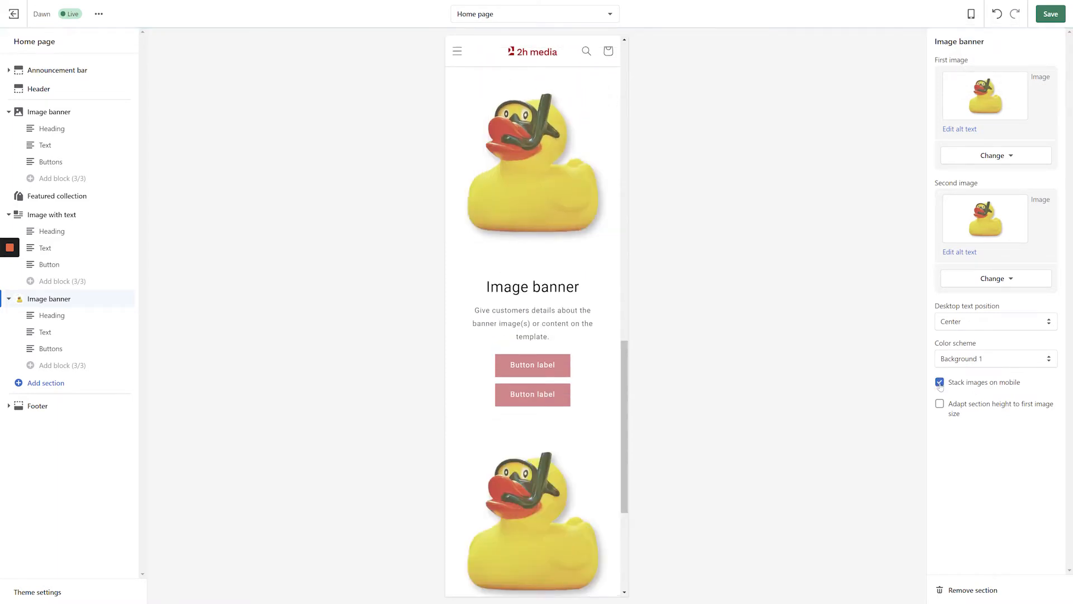
left_click(971, 14)
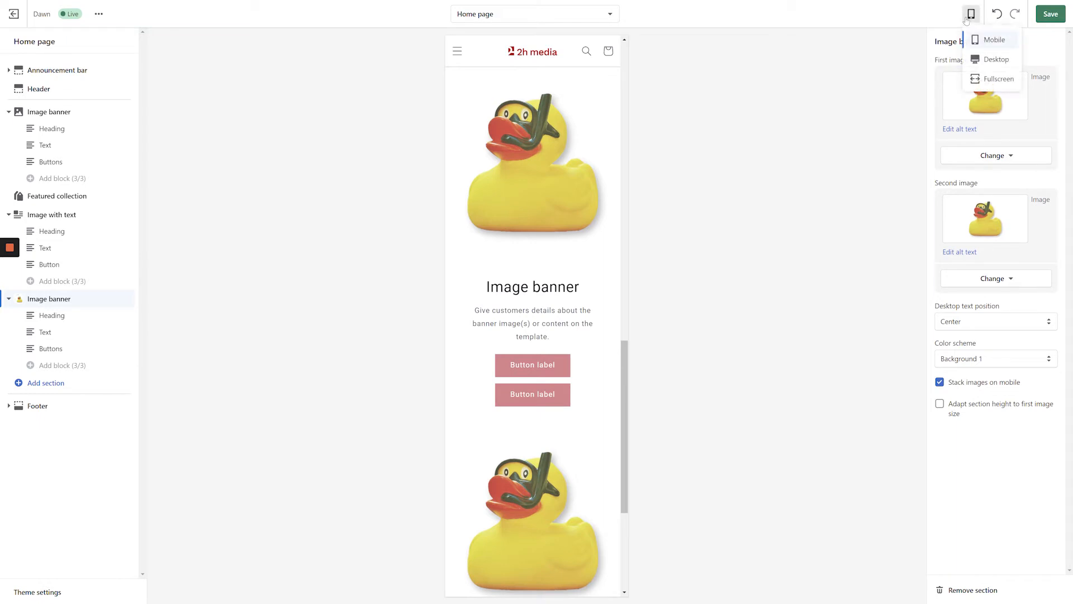
left_click(996, 59)
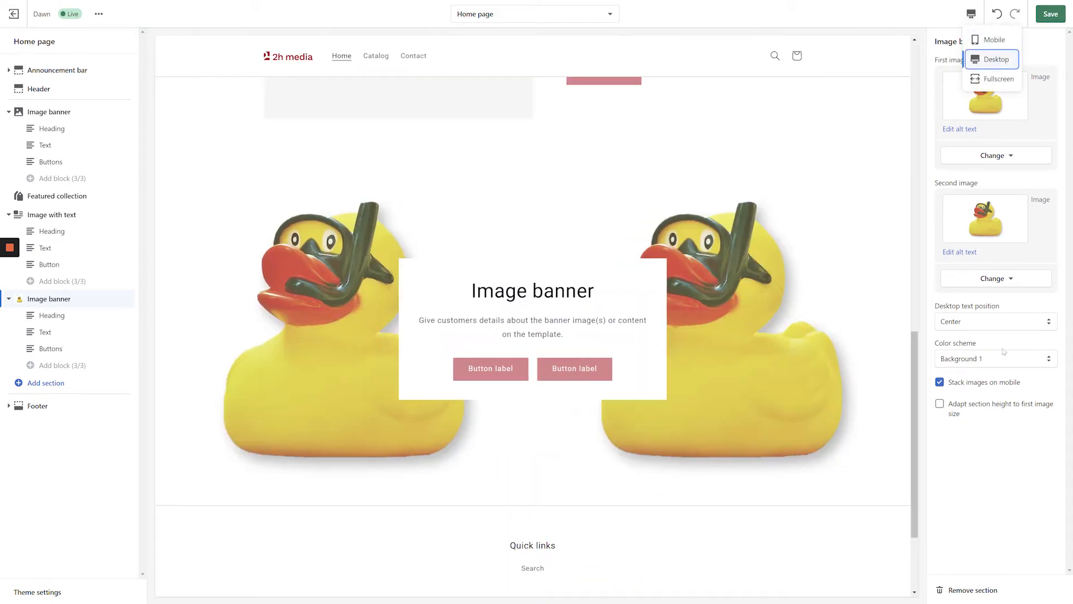
mouse_move(1016, 473)
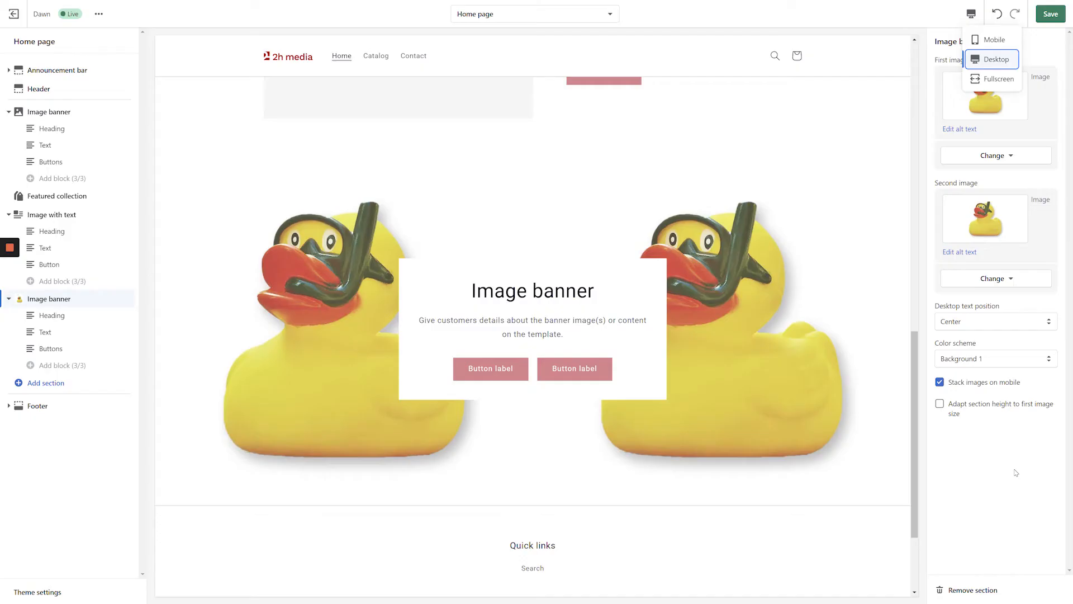
left_click(941, 404)
type("Look")
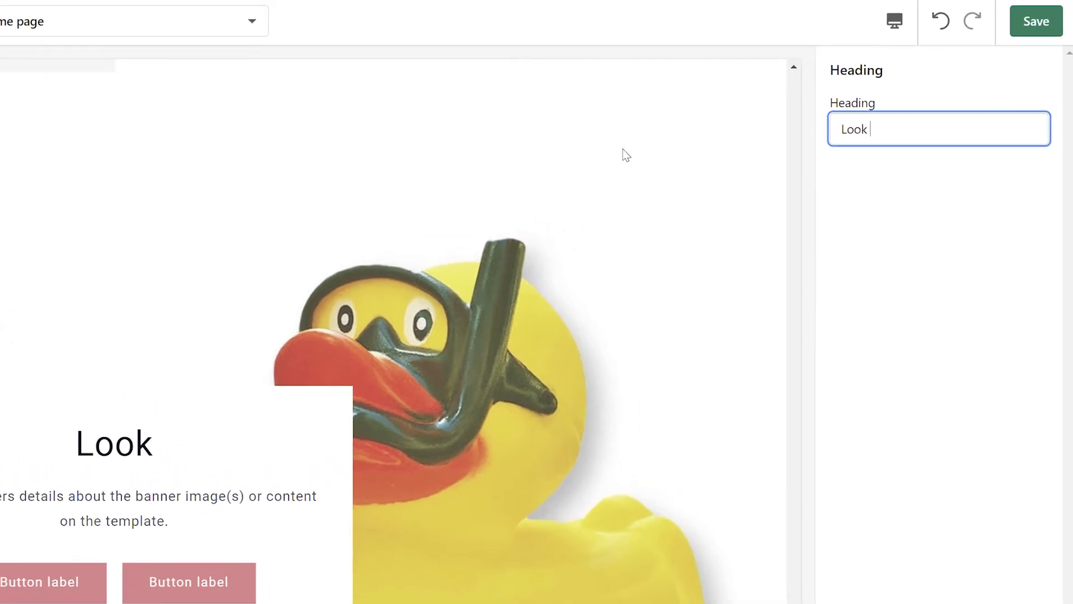
Step: Make the banner heading read 'Look at these ducks.'
type("at these")
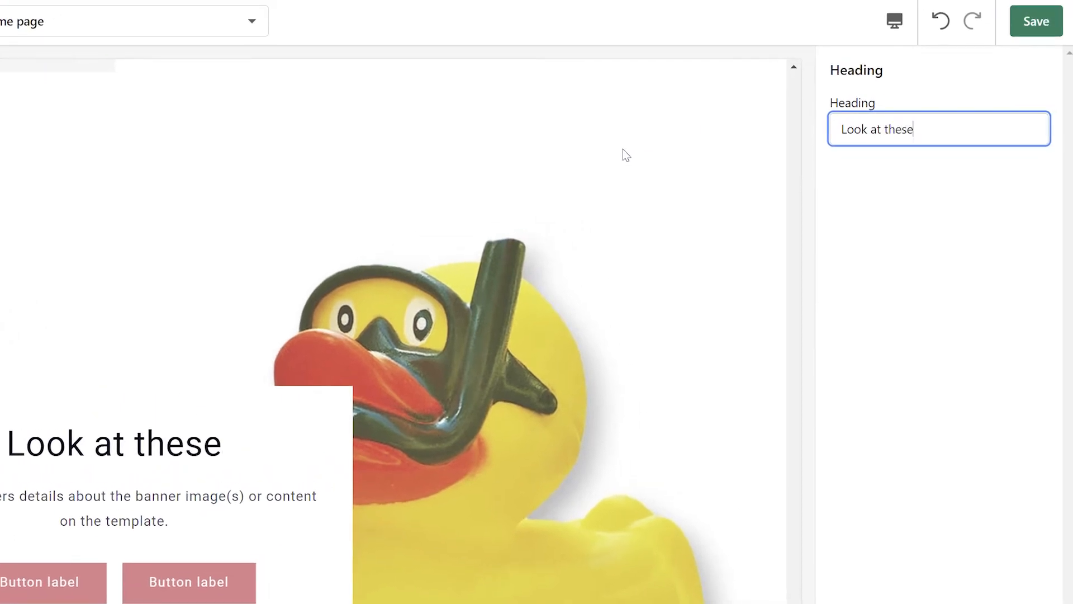
type("ducks.")
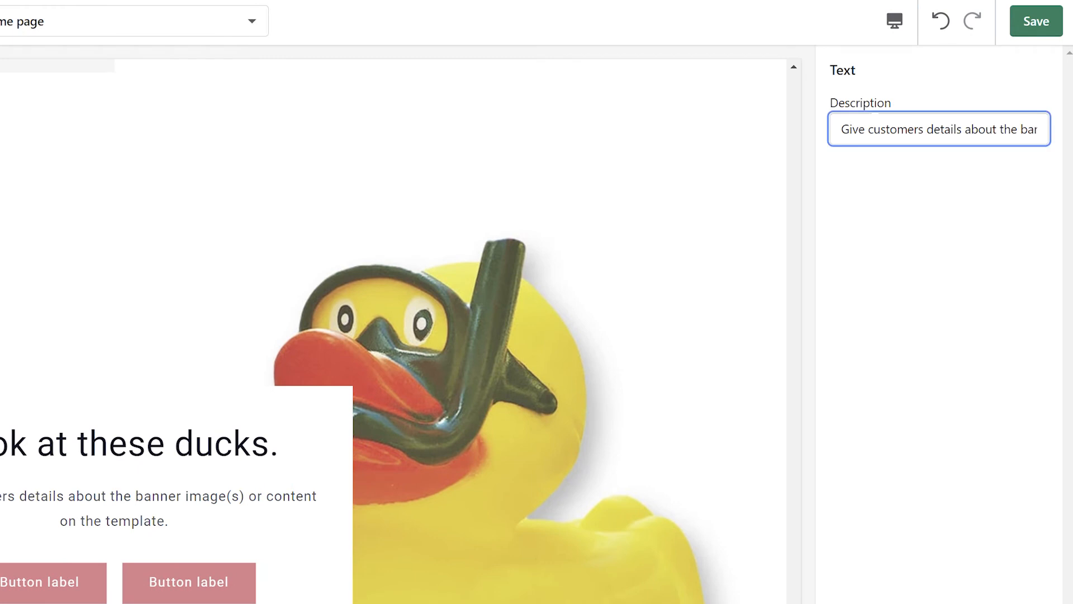
Step: Write the description 'Get 15% off ducks when you use the discount code DUCK15!'
type("G")
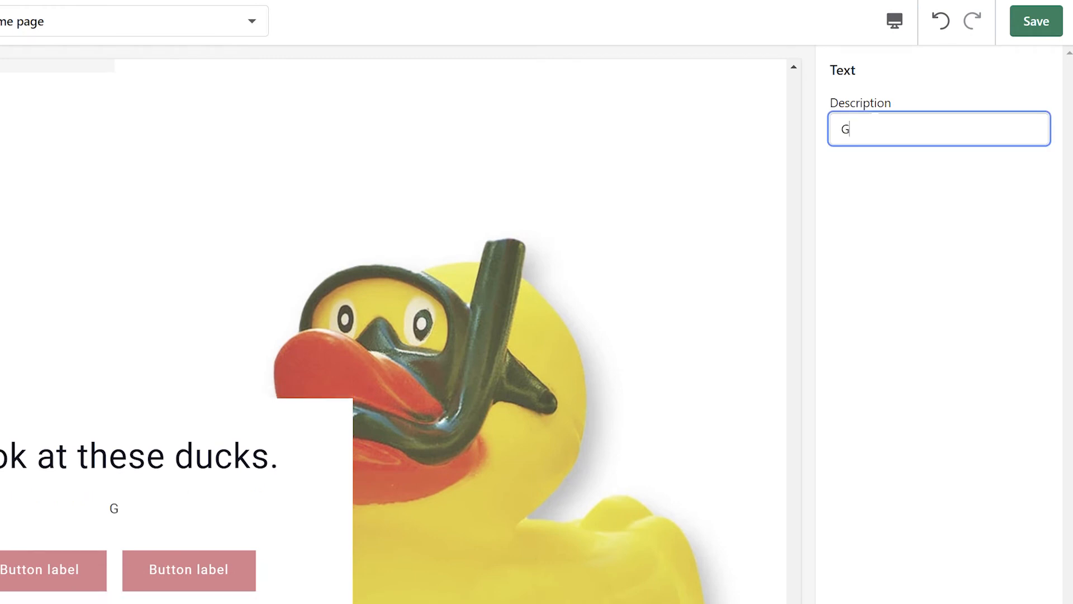
type("et 15%")
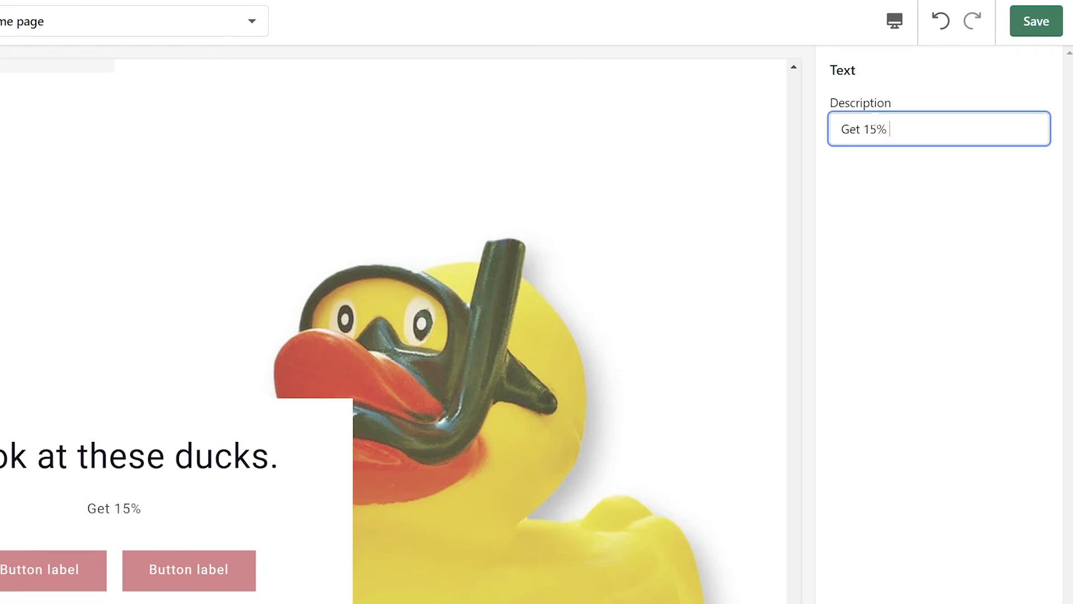
type("off du")
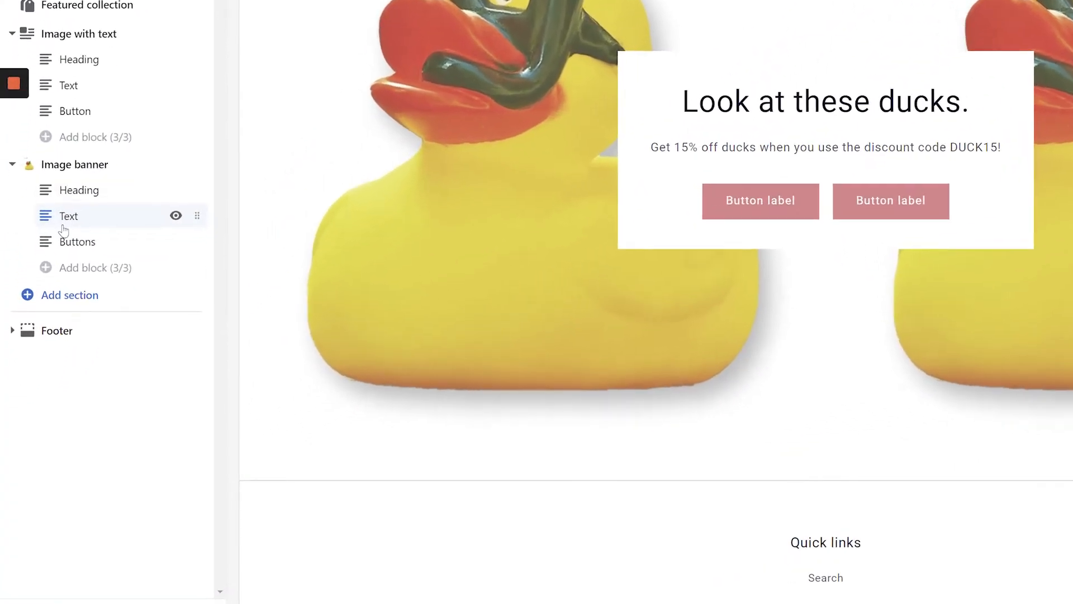
Step: Move Buttons below the discount text, leaving one 'More amazing deals' button linked to About
left_click(77, 242)
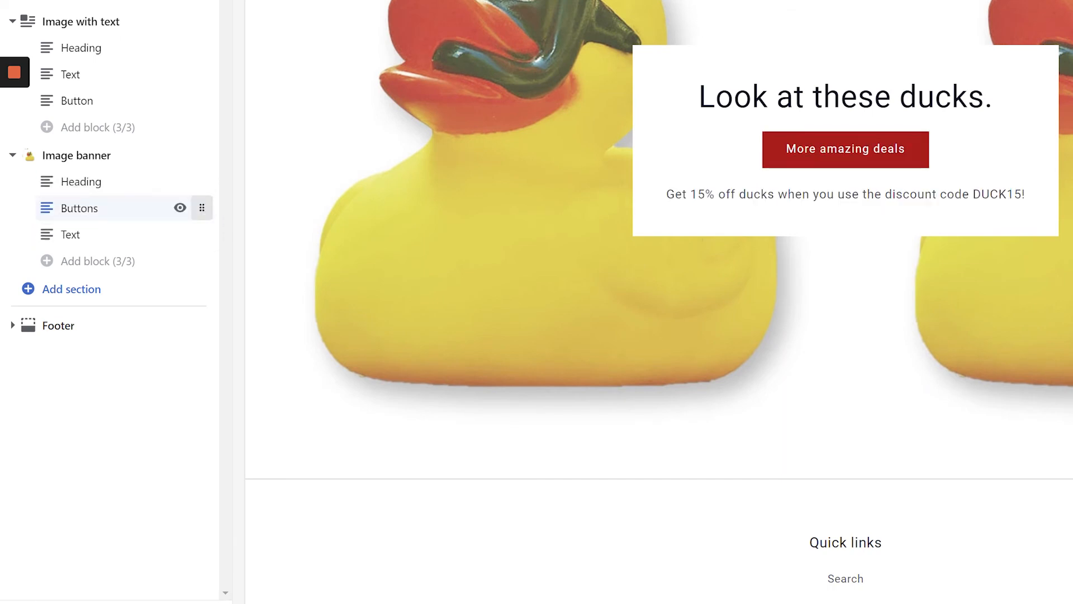
left_click(49, 315)
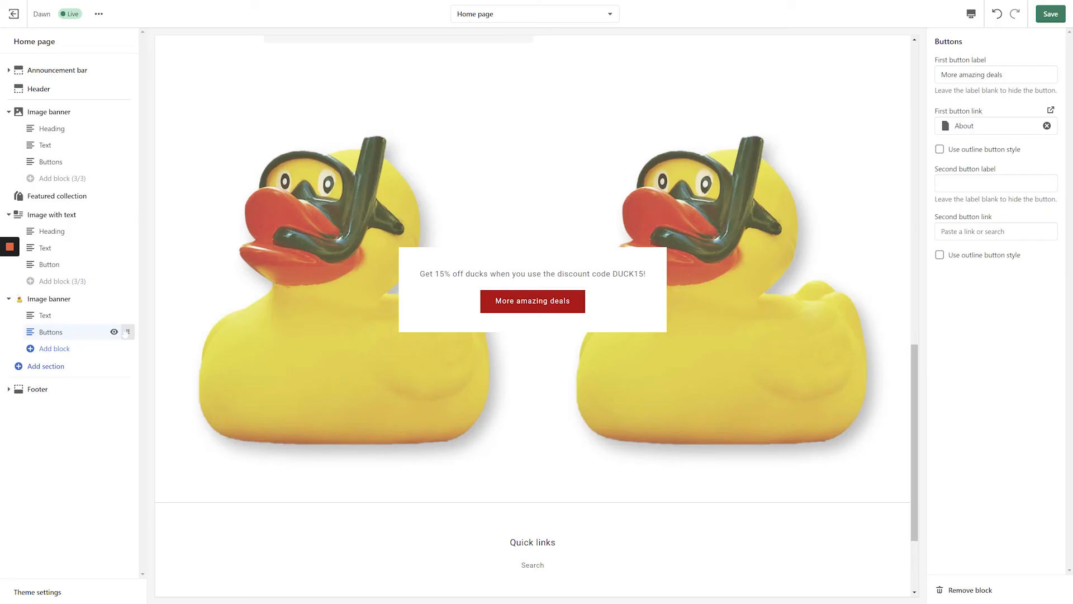
Step: Add a Heading block reading 'Cool Ducks' at the top of the banner
left_click(48, 348)
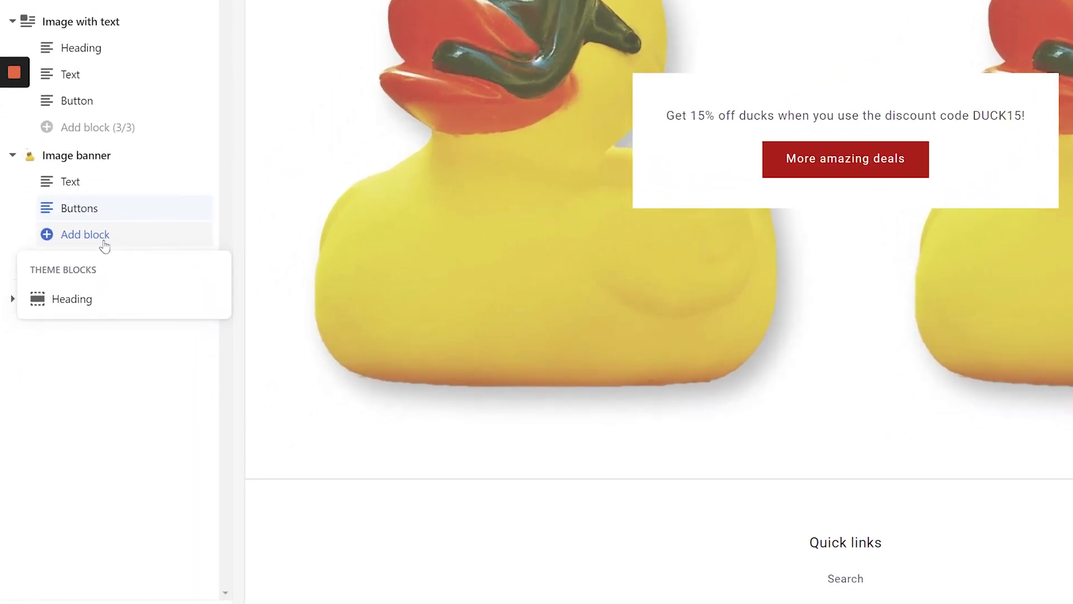
left_click(72, 298)
type("Cool")
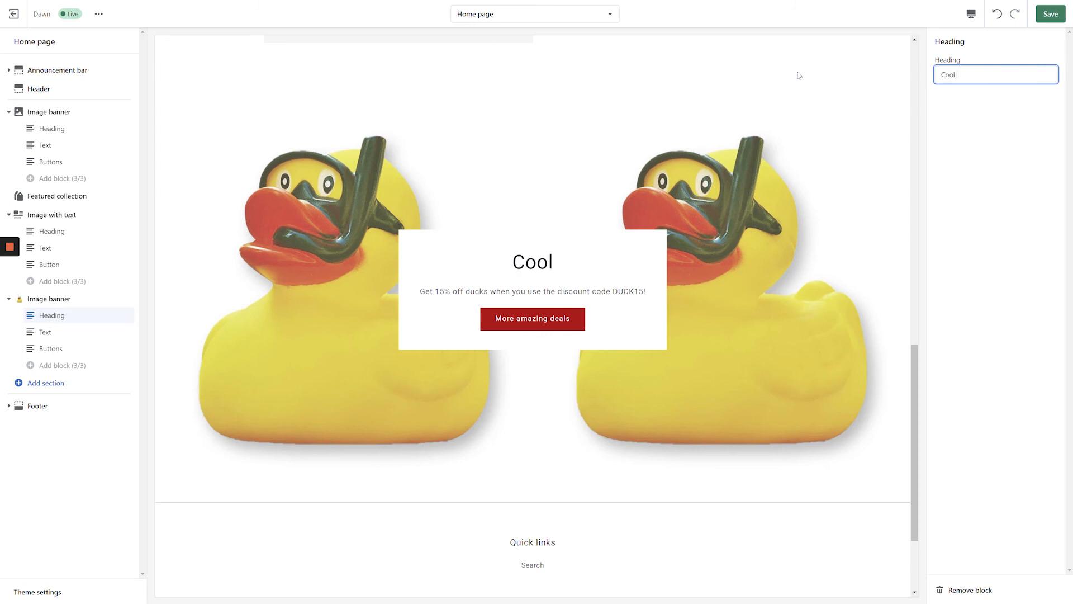
type("Ducks")
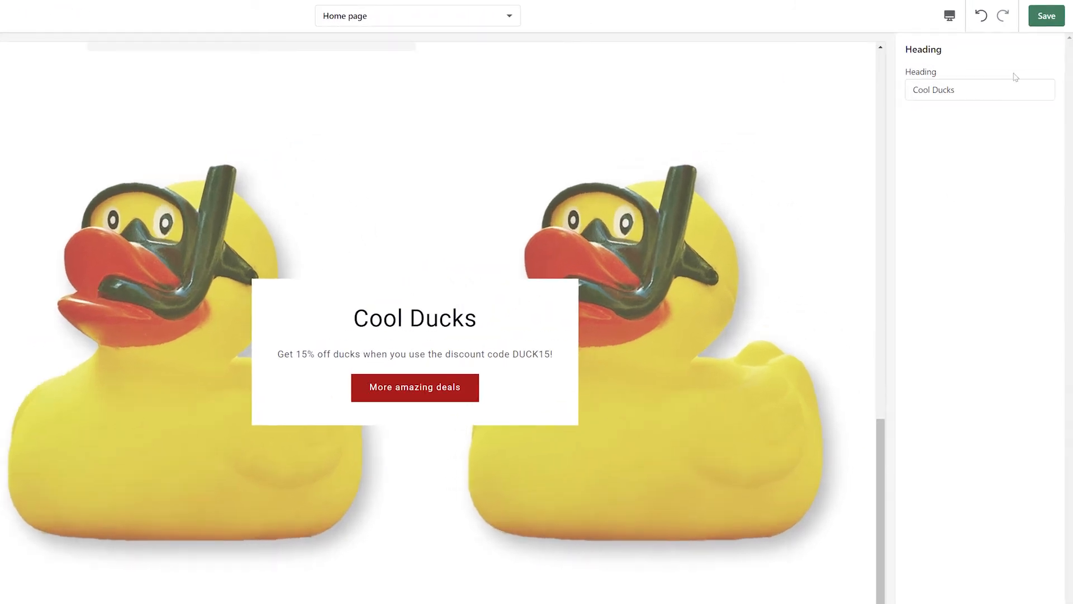